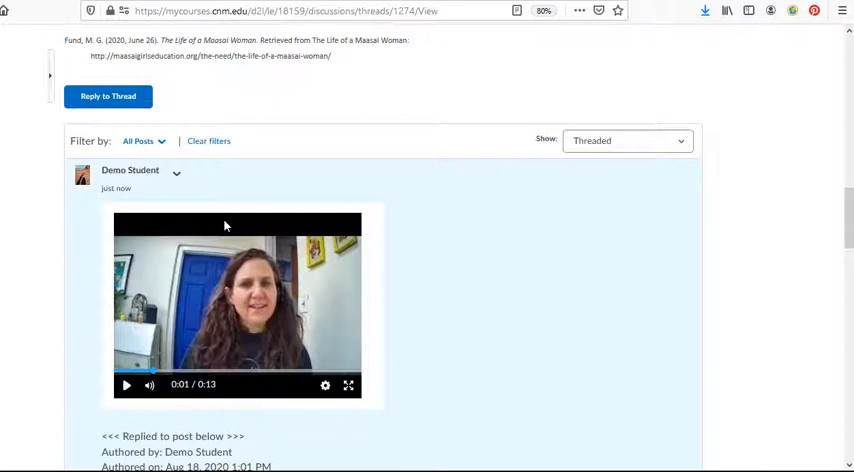
pyautogui.moveTo(248, 382)
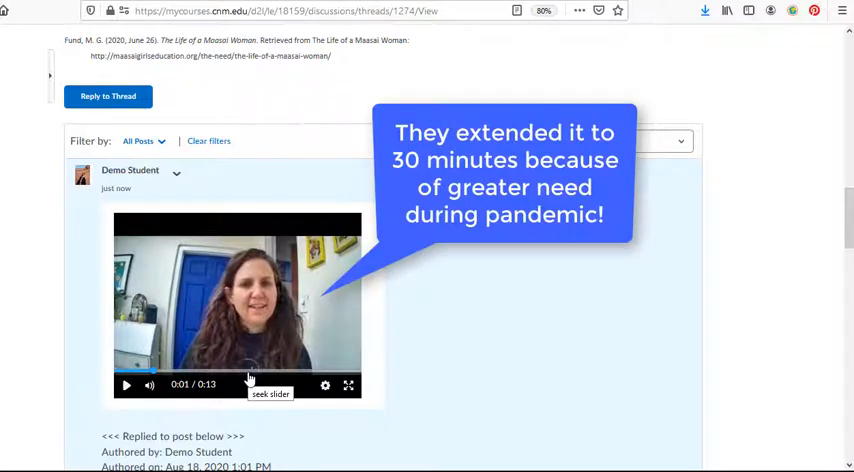
pyautogui.moveTo(372, 386)
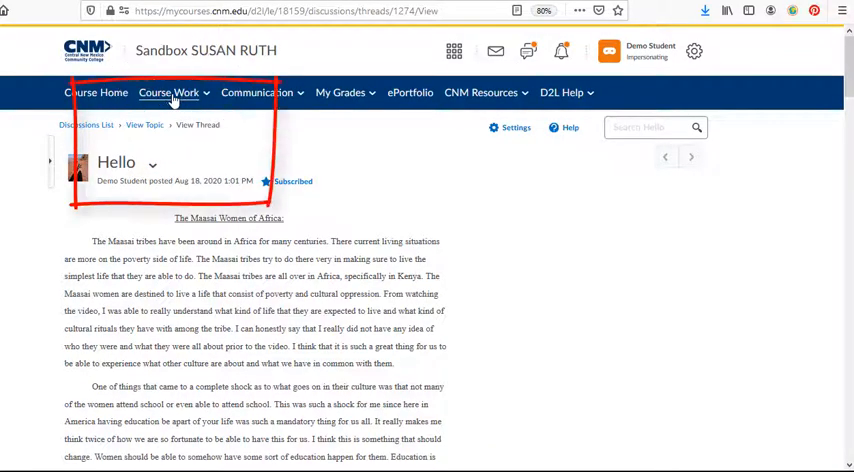
# Step: Navigate via Course Work > Discussions to the Hello thread and read down to its Works Cited section
pyautogui.click(168, 92)
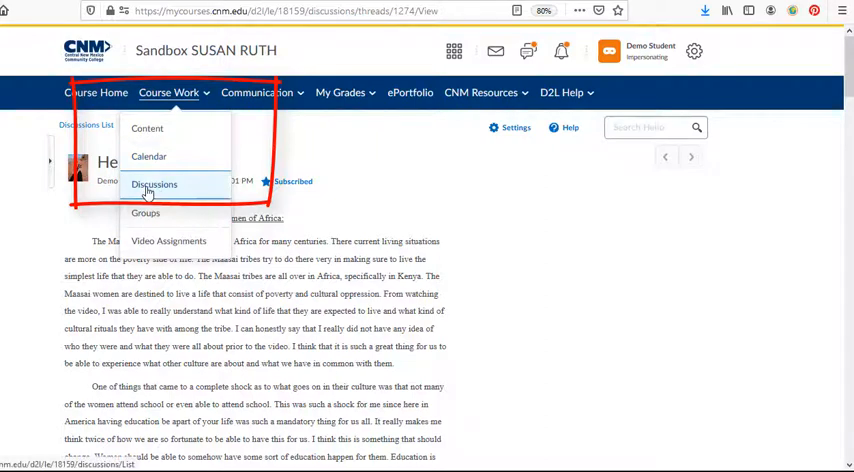
pyautogui.click(162, 184)
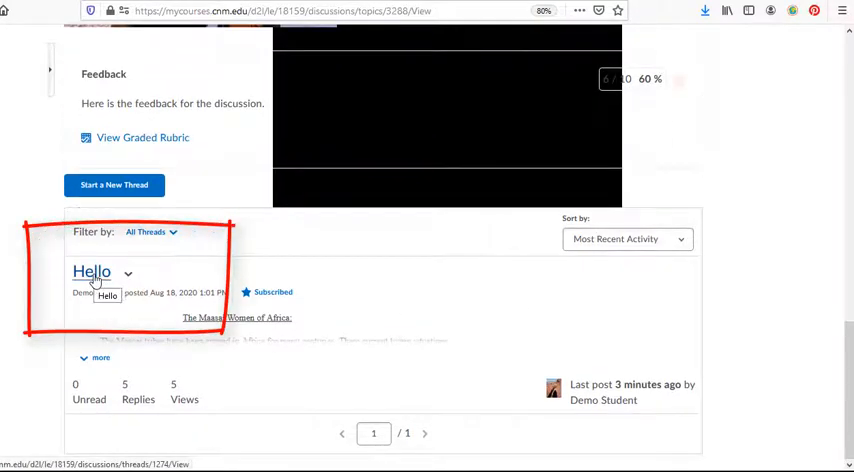
pyautogui.click(90, 272)
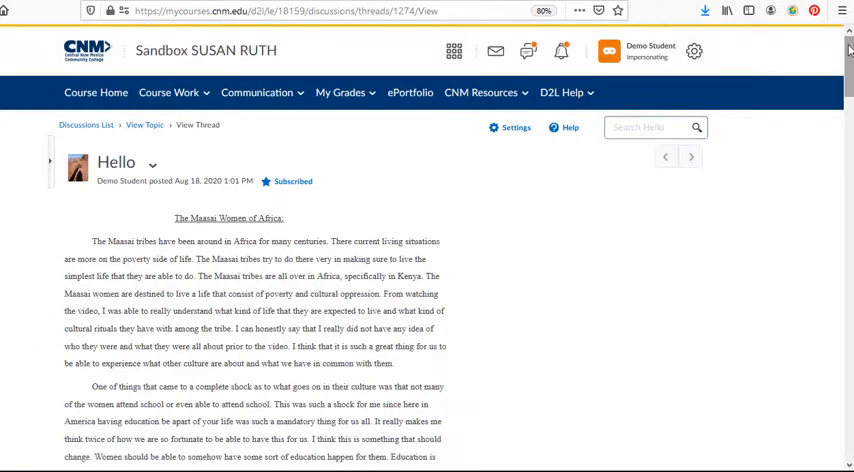
pyautogui.scroll(-3)
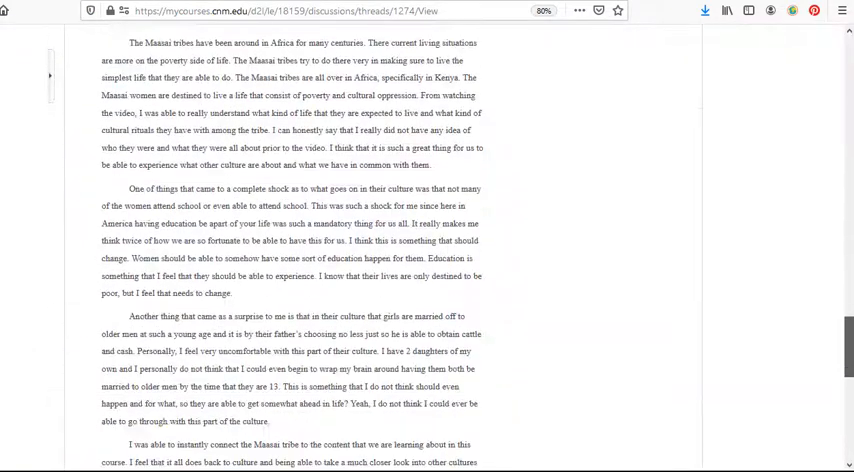
pyautogui.scroll(-3)
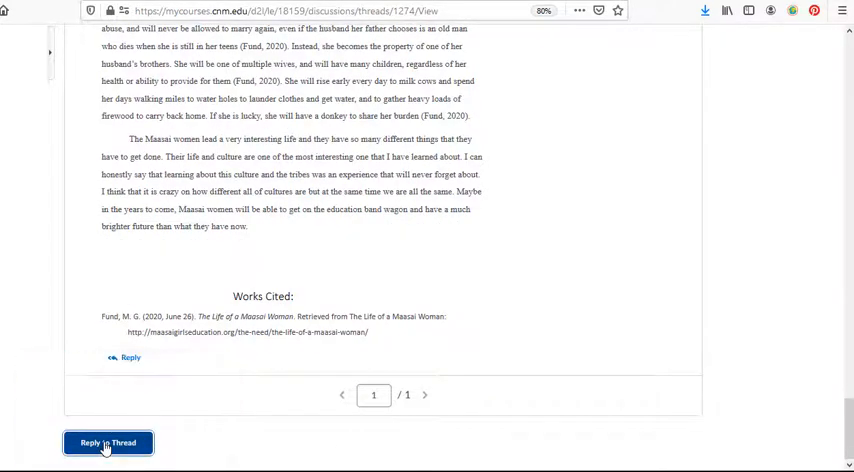
# Step: Start a Reply to Thread on Hello and type 'am sue' in the reply body
pyautogui.click(104, 442)
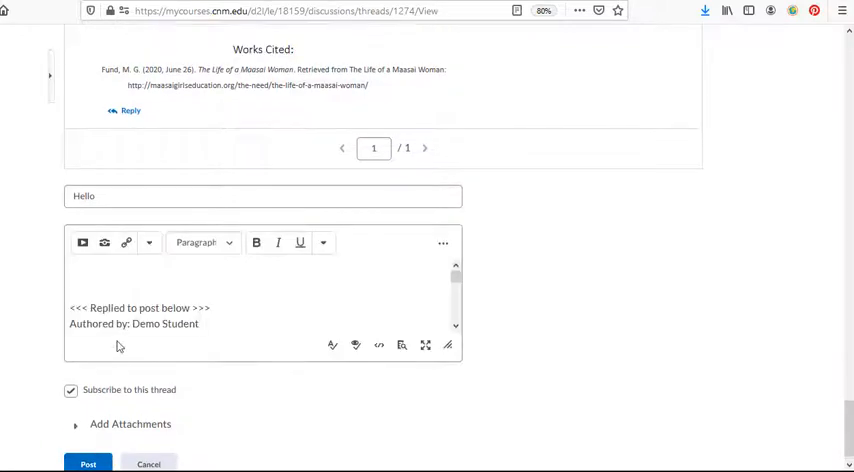
pyautogui.click(104, 278)
pyautogui.write('Hi I')
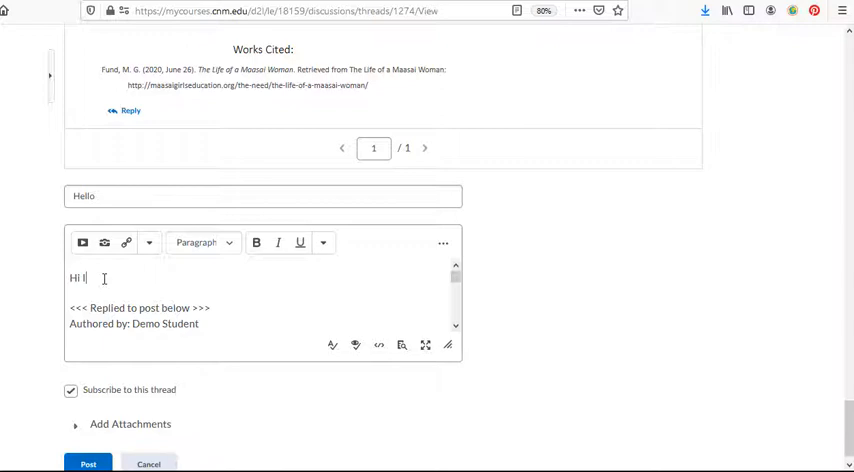
pyautogui.write('am sue')
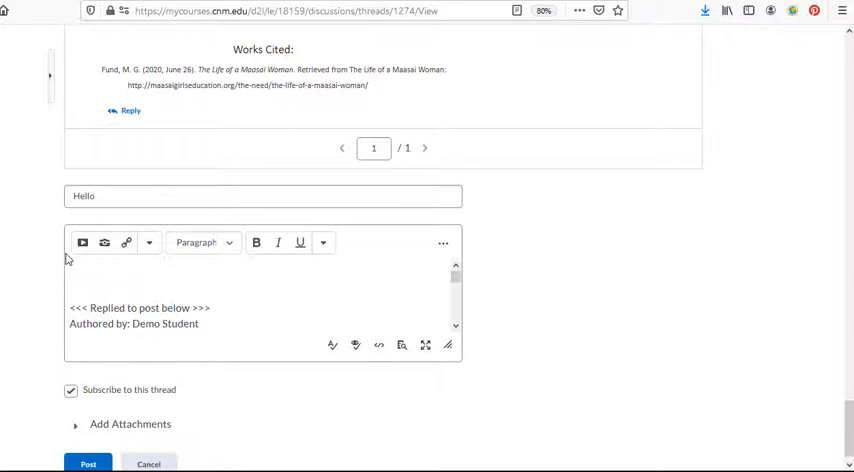
pyautogui.moveTo(82, 244)
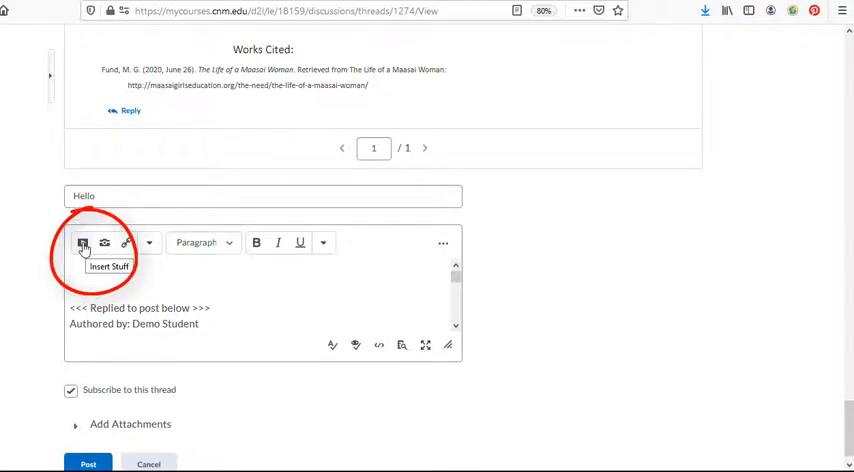
# Step: Choose Add Video Note from the editor's Insert Stuff menu
pyautogui.click(82, 244)
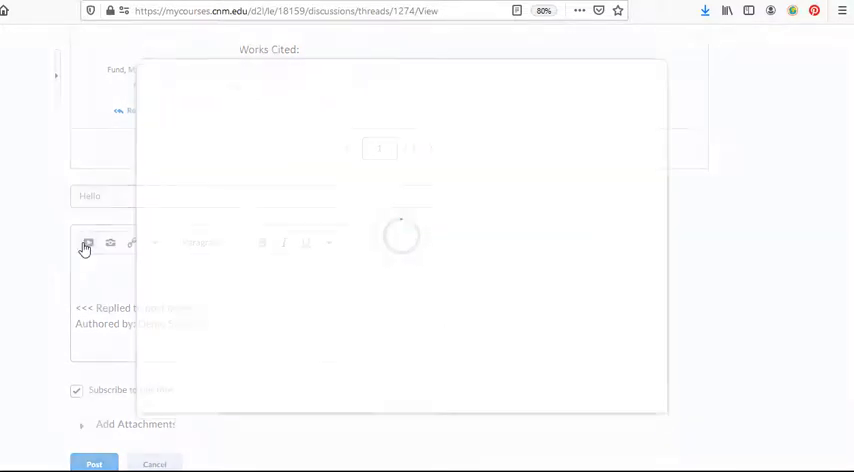
pyautogui.click(84, 244)
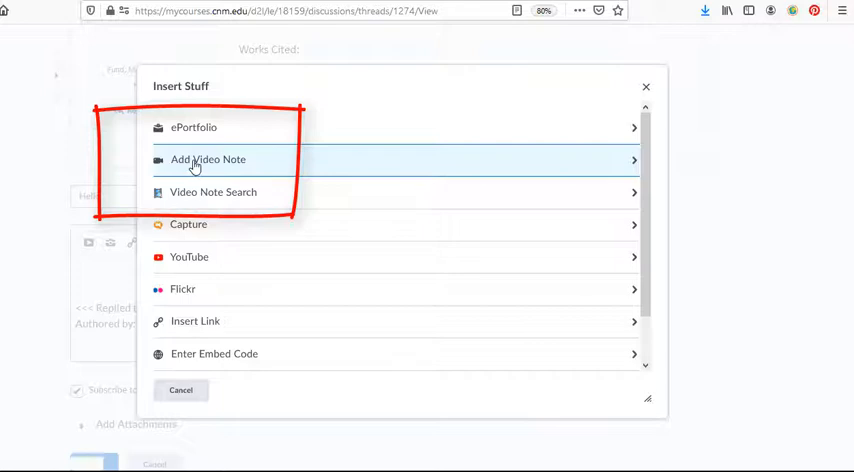
pyautogui.click(208, 160)
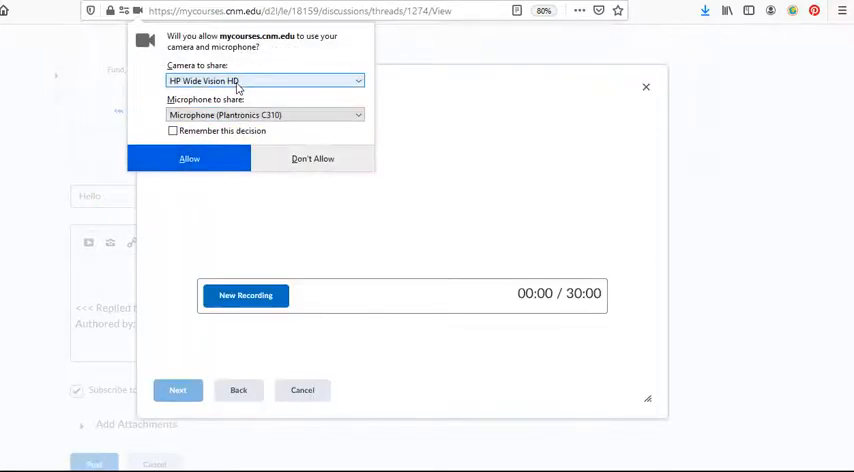
# Step: Allow camera and microphone access with UVC Camera selected and the choice remembered
pyautogui.click(250, 80)
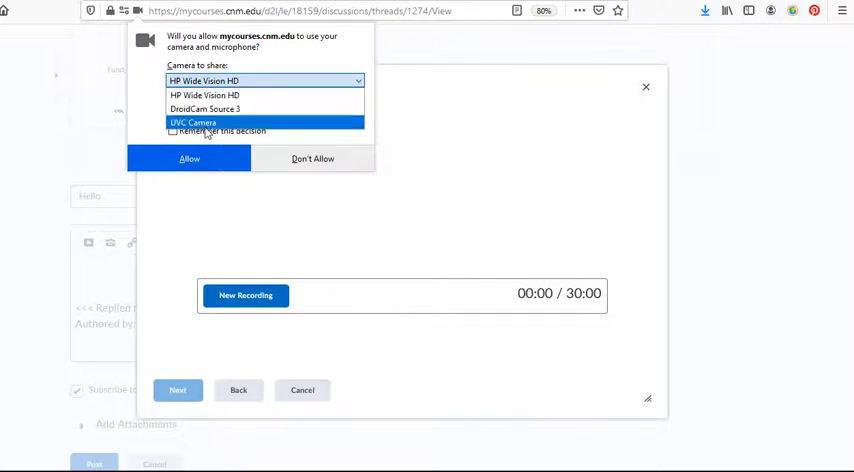
pyautogui.click(192, 122)
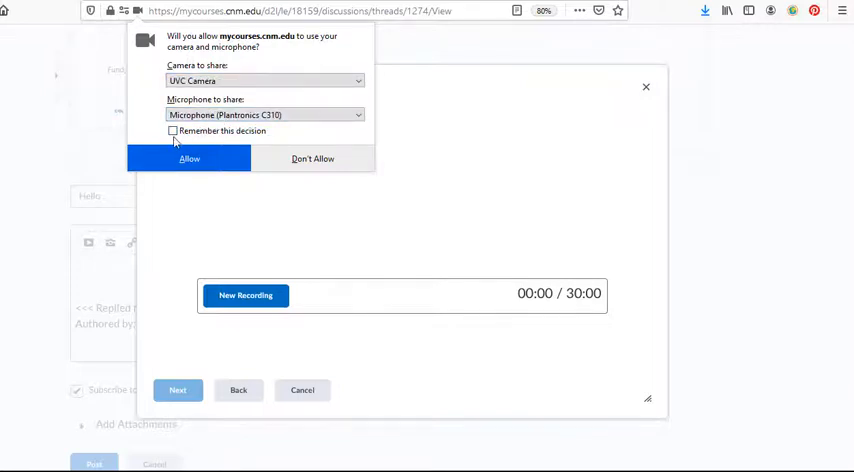
pyautogui.click(172, 132)
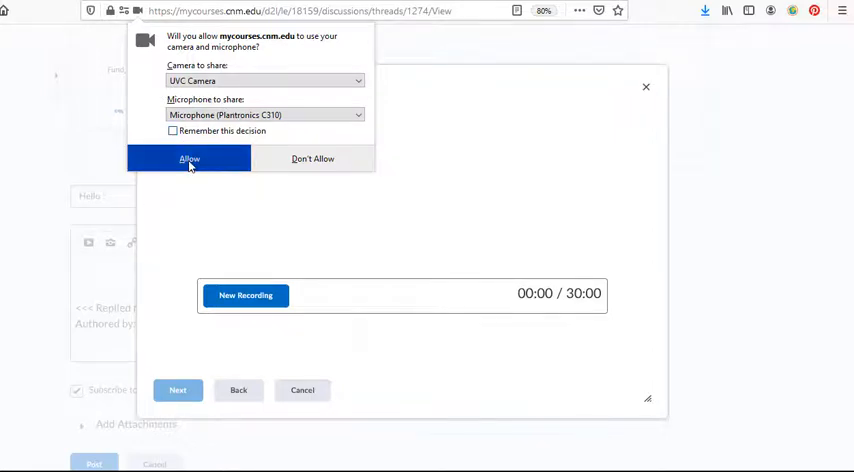
pyautogui.click(188, 158)
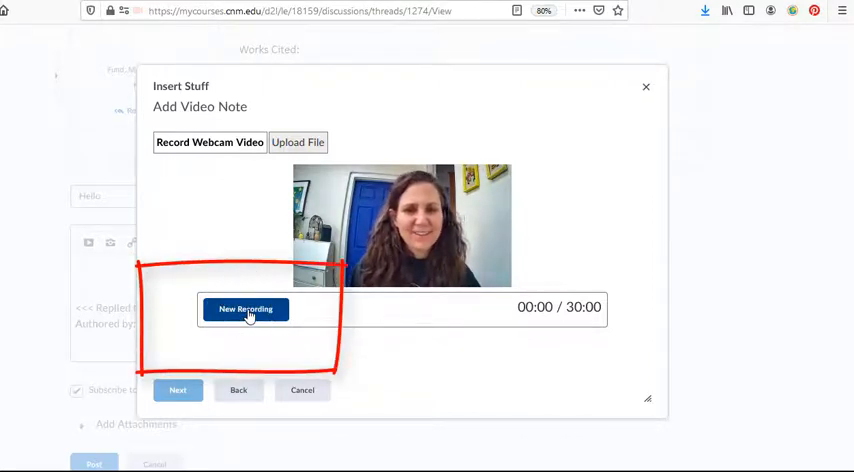
# Step: Record a roughly seven-second webcam clip with New Recording and Stop Recording
pyautogui.click(244, 308)
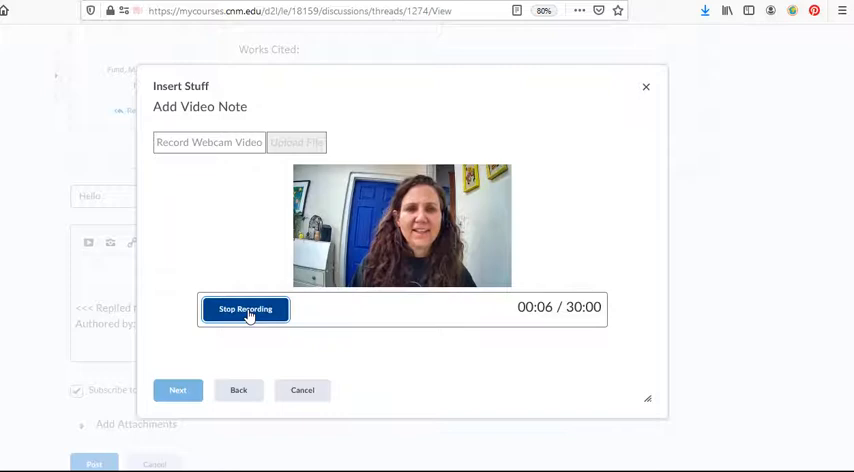
pyautogui.click(244, 308)
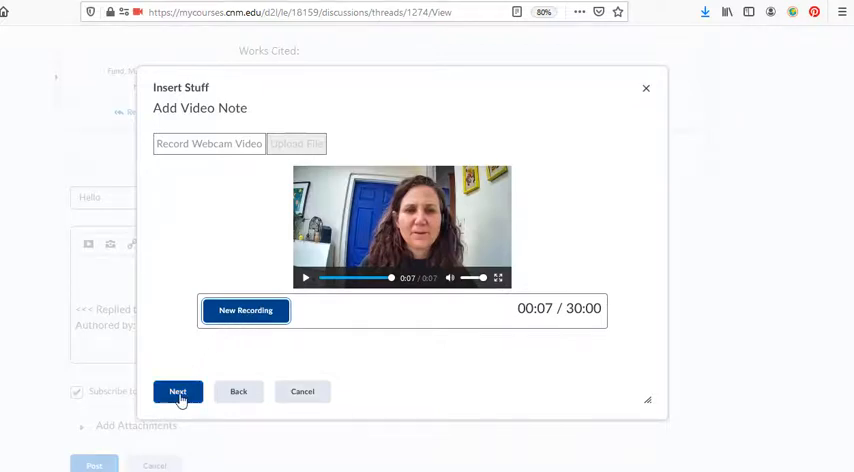
# Step: Title the recorded note 'Video Note tutorial 3' and continue to its properties
pyautogui.click(178, 392)
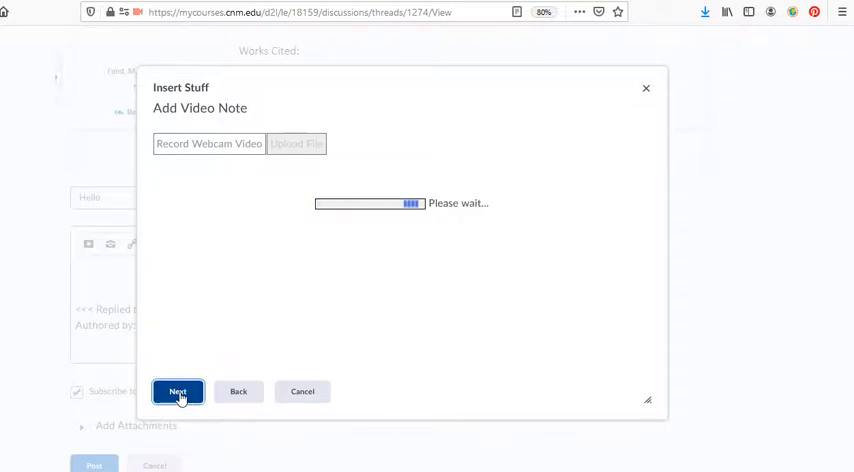
pyautogui.click(178, 392)
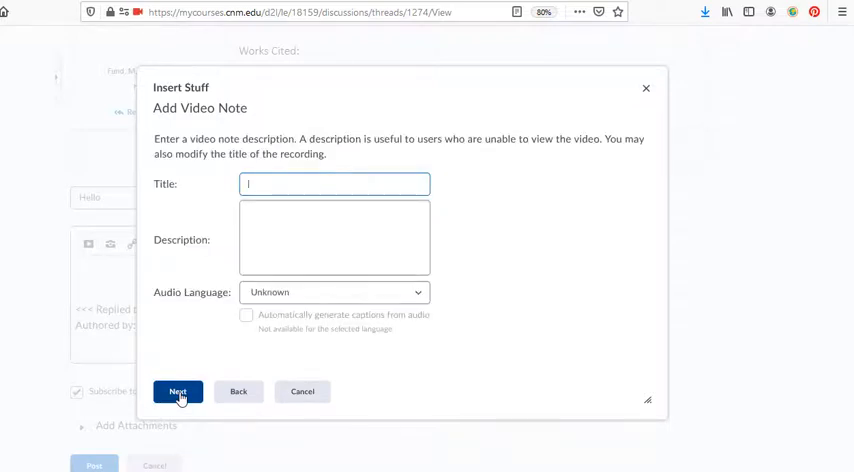
pyautogui.write('Video Note tutorial 3')
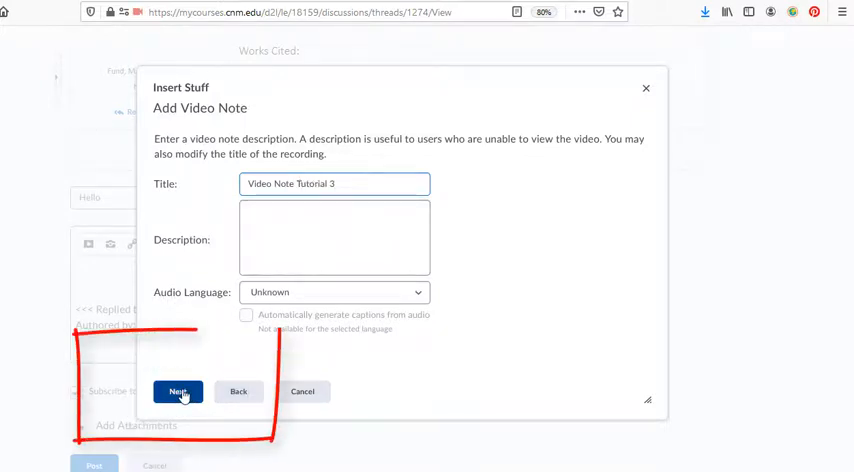
pyautogui.click(174, 392)
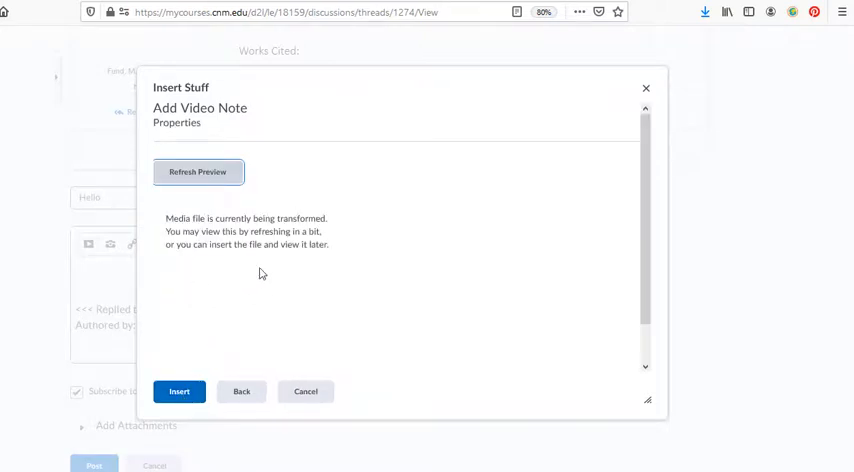
pyautogui.moveTo(276, 264)
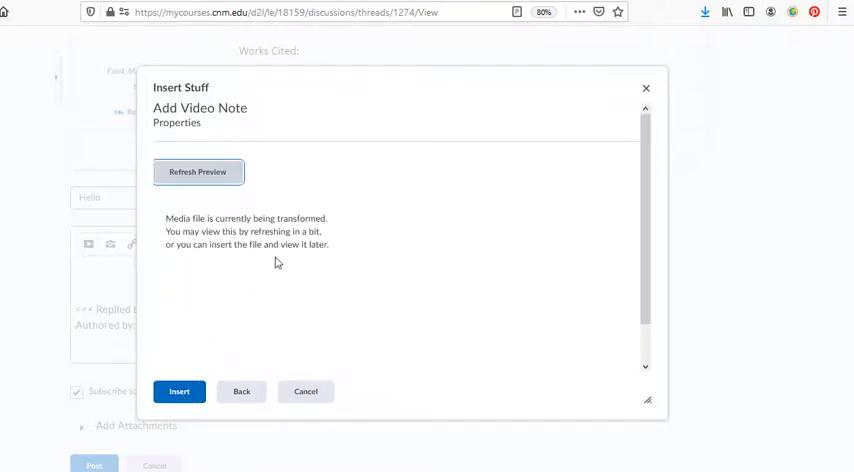
# Step: Insert the video note into the Hello reply draft from the Properties step
pyautogui.click(180, 392)
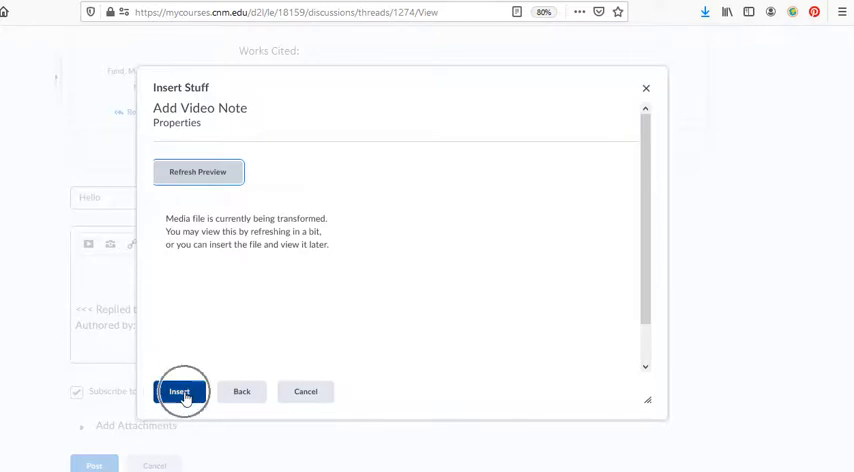
pyautogui.click(184, 392)
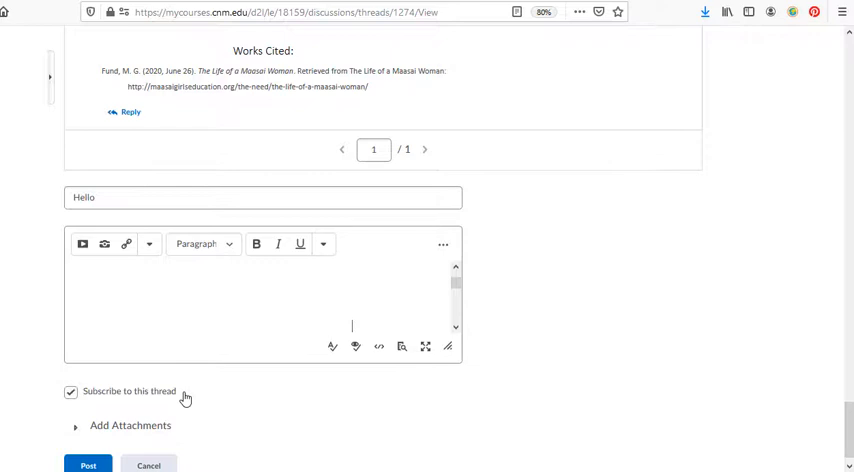
pyautogui.moveTo(320, 352)
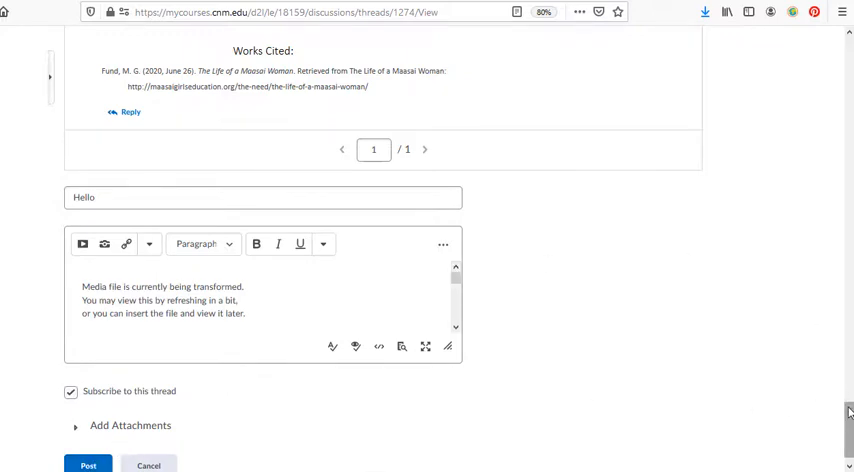
# Step: Post the Hello reply with the embedded video note to the thread
pyautogui.scroll(-3)
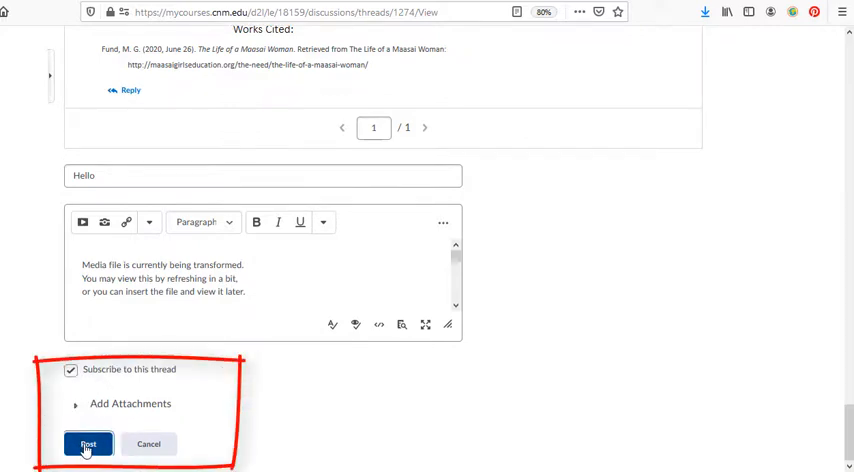
pyautogui.click(84, 444)
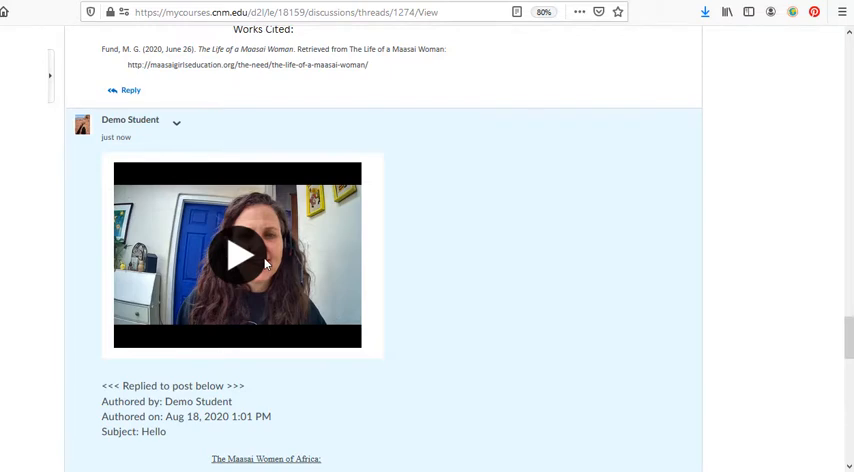
pyautogui.moveTo(238, 262)
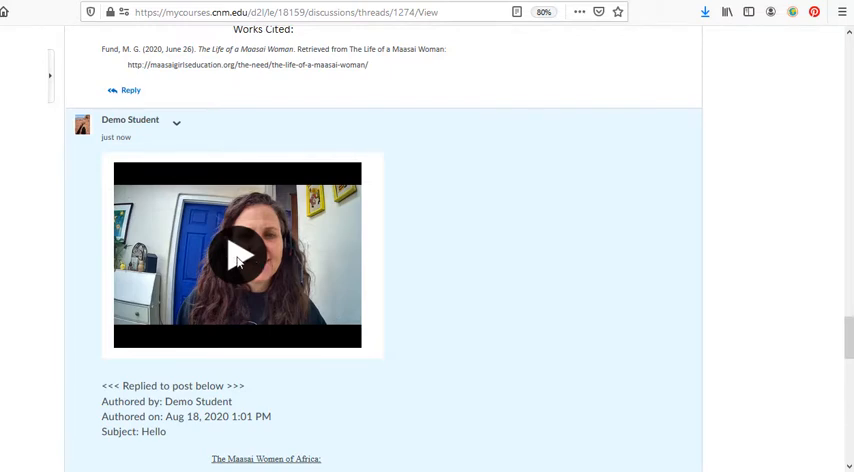
# Step: Play the embedded video note in the posted reply, then pause it
pyautogui.click(236, 252)
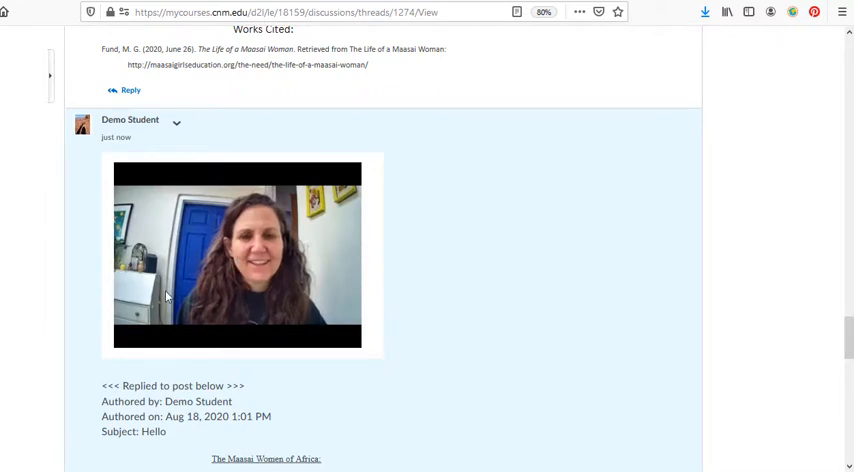
pyautogui.click(248, 256)
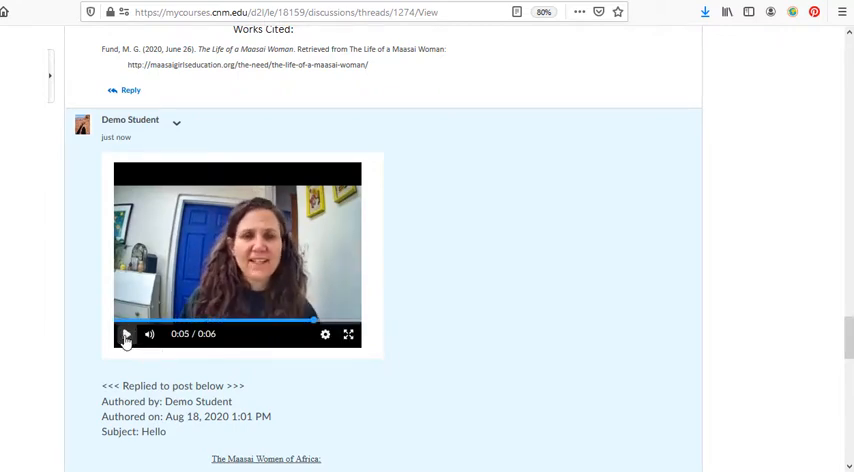